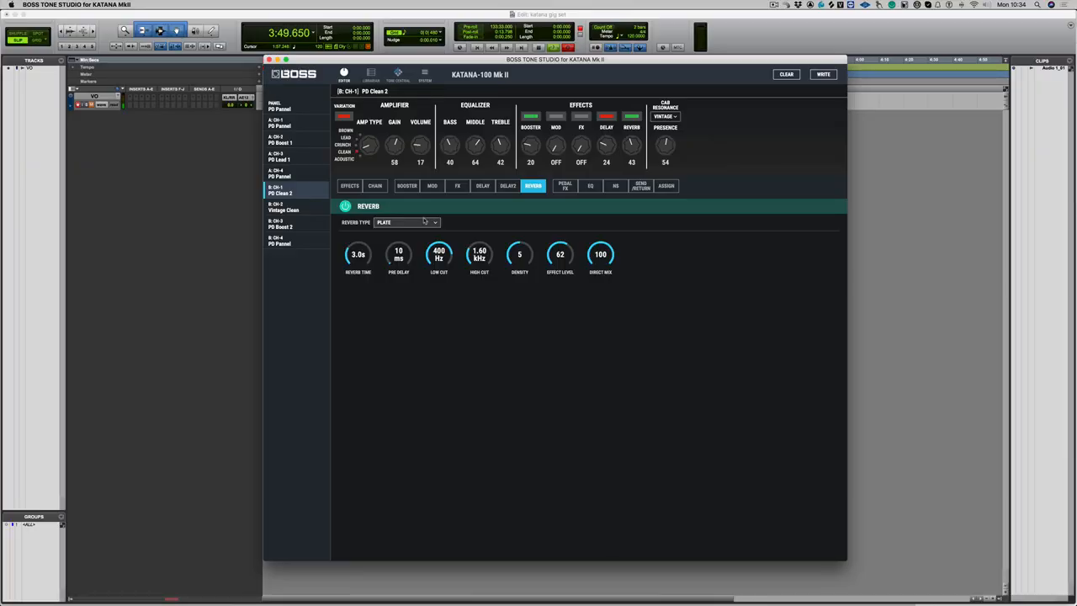
# Reduce the clean patch's delay Feedback from 29 to 15, leaving effect level at 45.
pyautogui.click(481, 185)
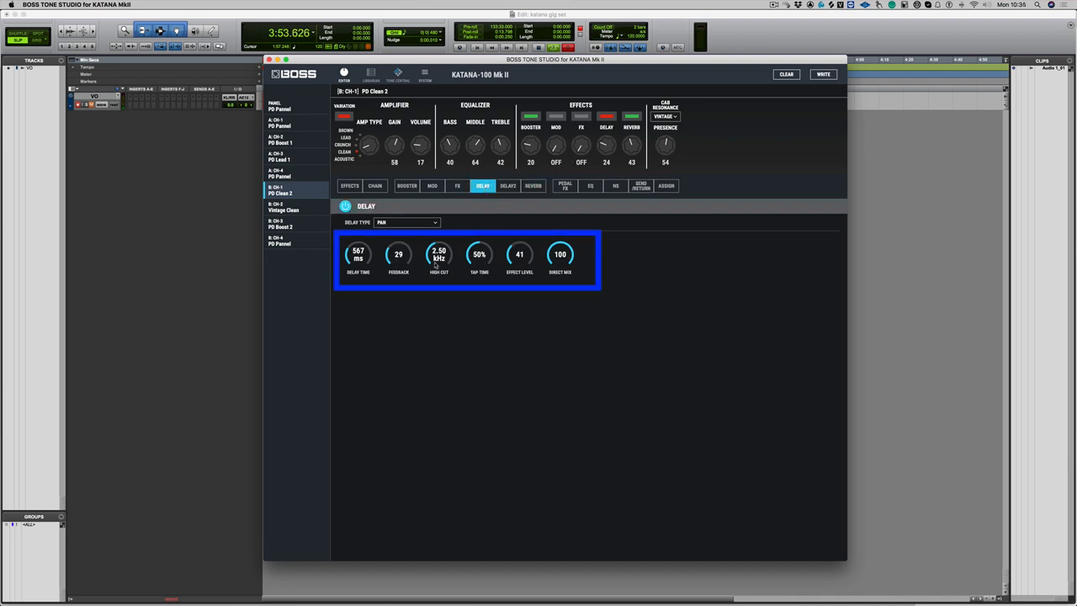
pyautogui.moveTo(397, 254); pyautogui.dragTo(397, 265)
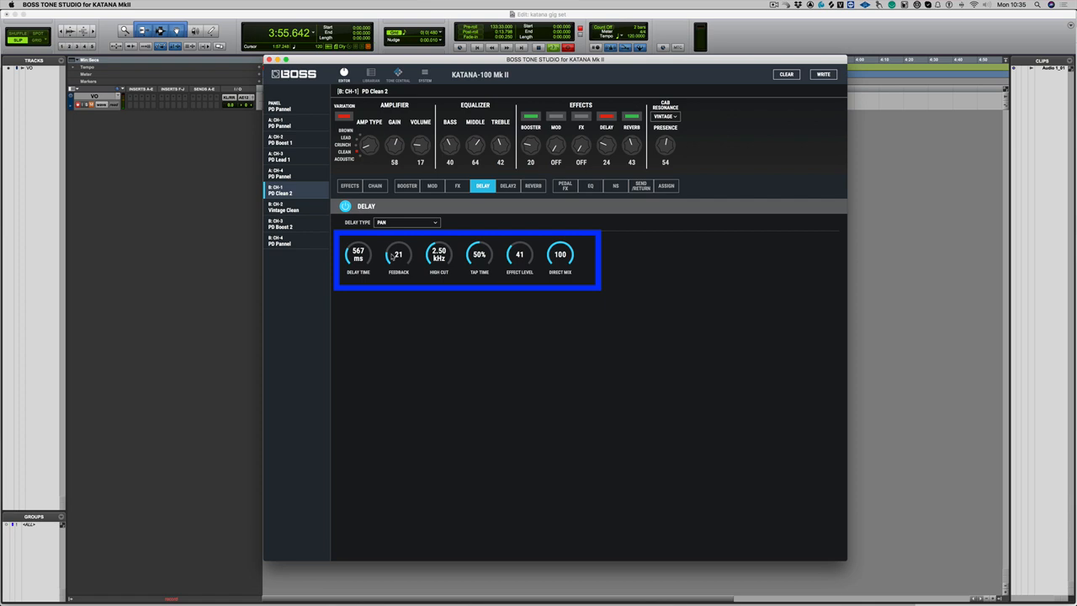
pyautogui.moveTo(397, 254); pyautogui.dragTo(397, 261)
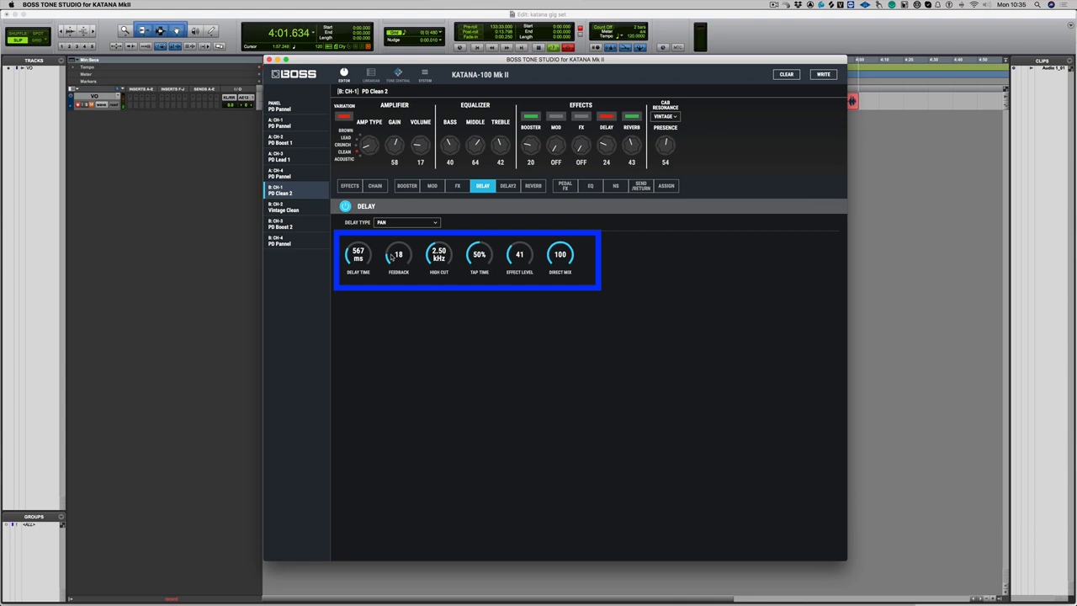
pyautogui.moveTo(399, 255); pyautogui.dragTo(399, 227)
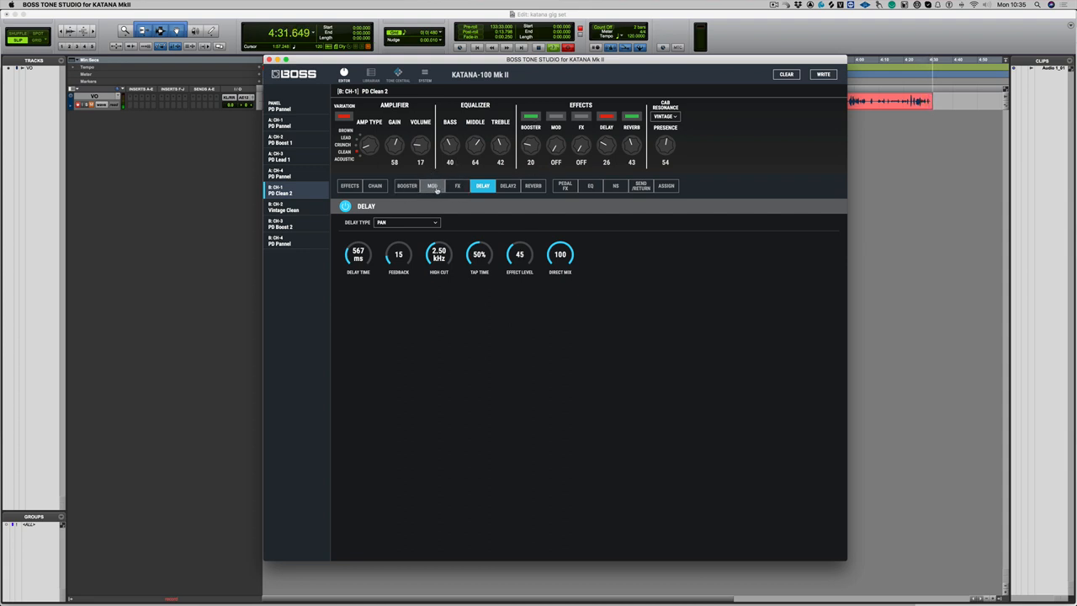
# Swap the MOD effect from phaser to COMP and set the compressor type to LIGHT.
pyautogui.click(431, 186)
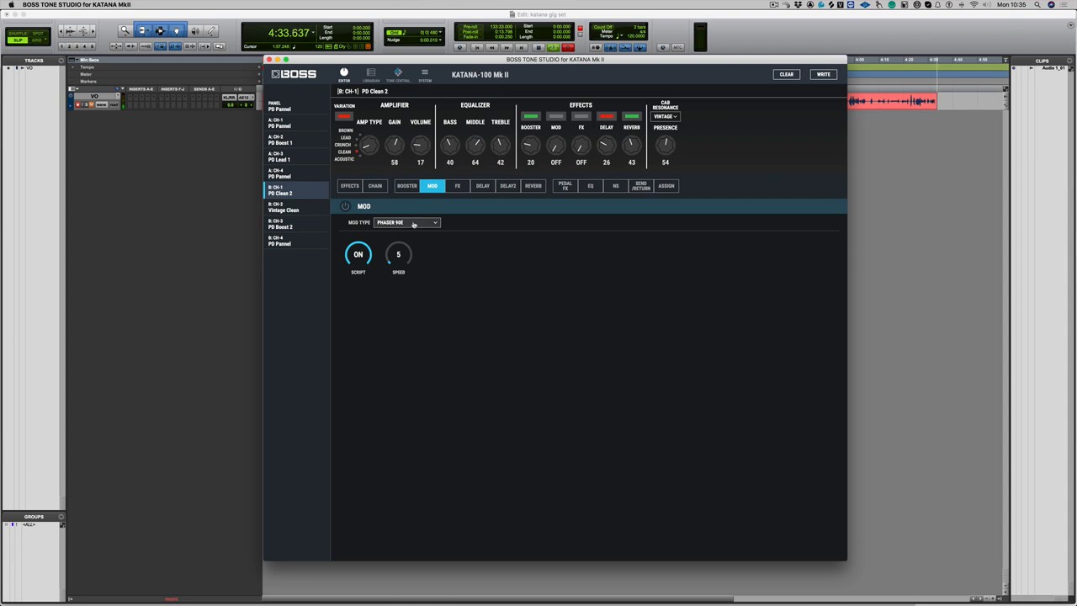
pyautogui.click(407, 222)
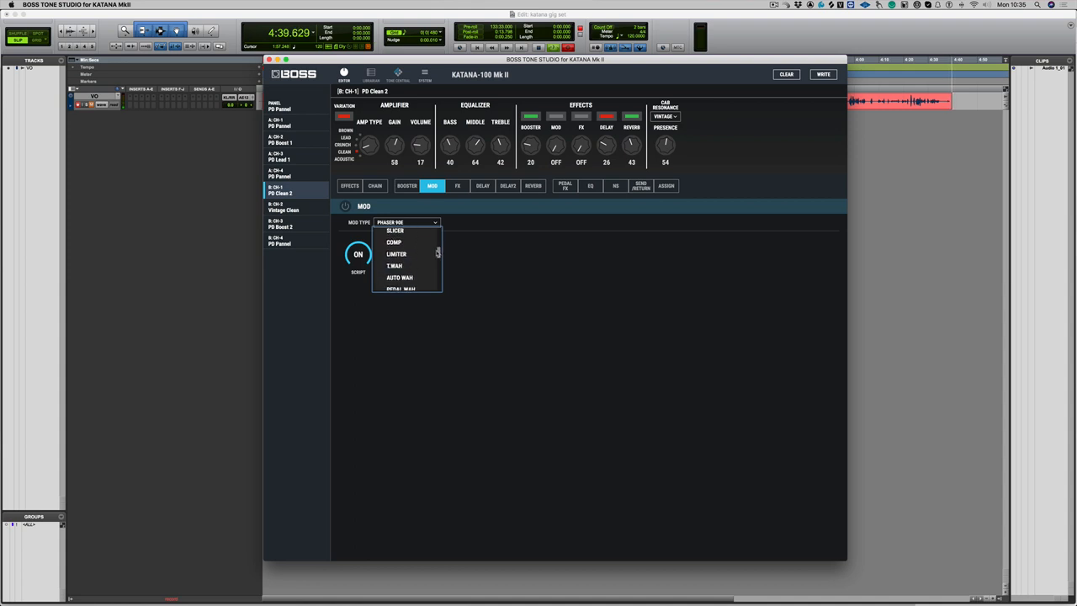
pyautogui.click(394, 242)
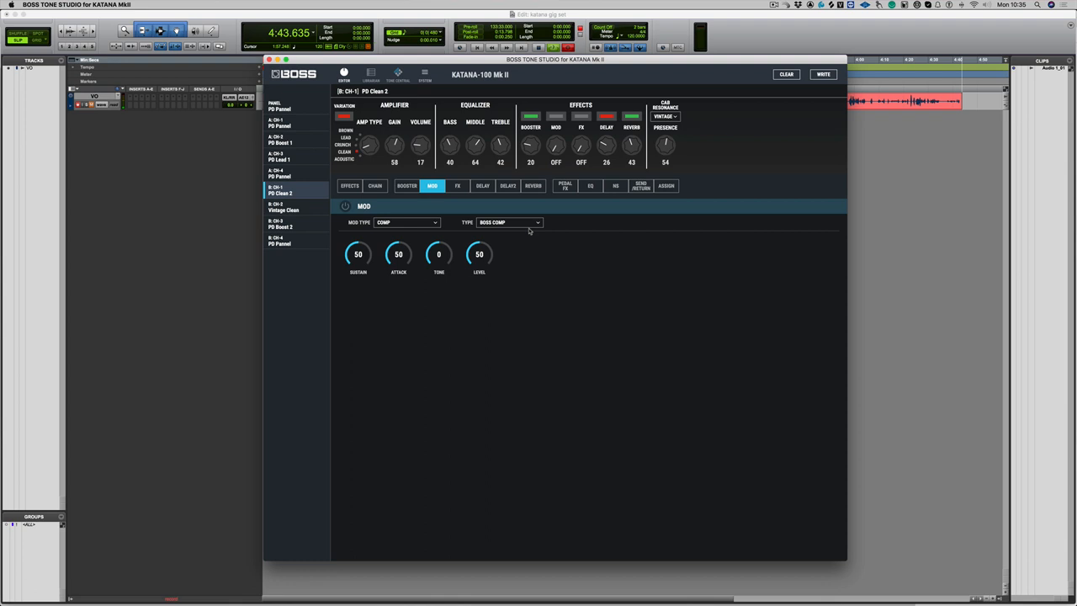
pyautogui.click(509, 222)
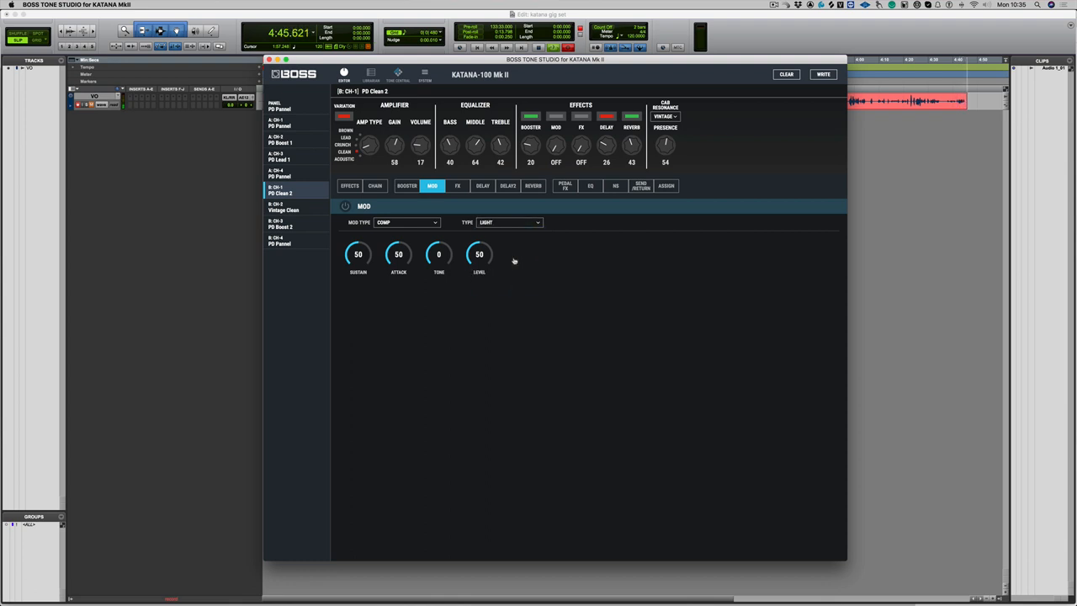